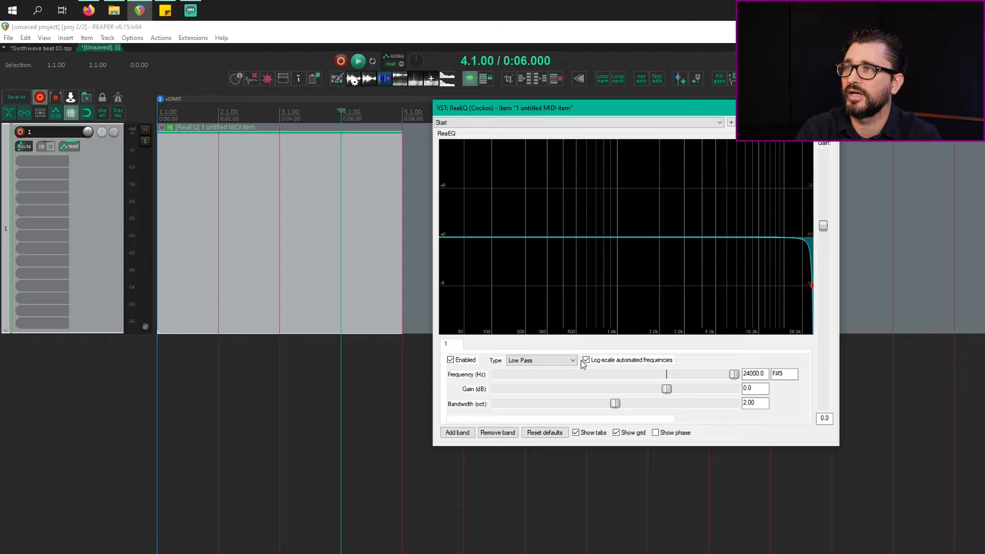
{"action": "mouse_move", "coordinate": [589, 353]}
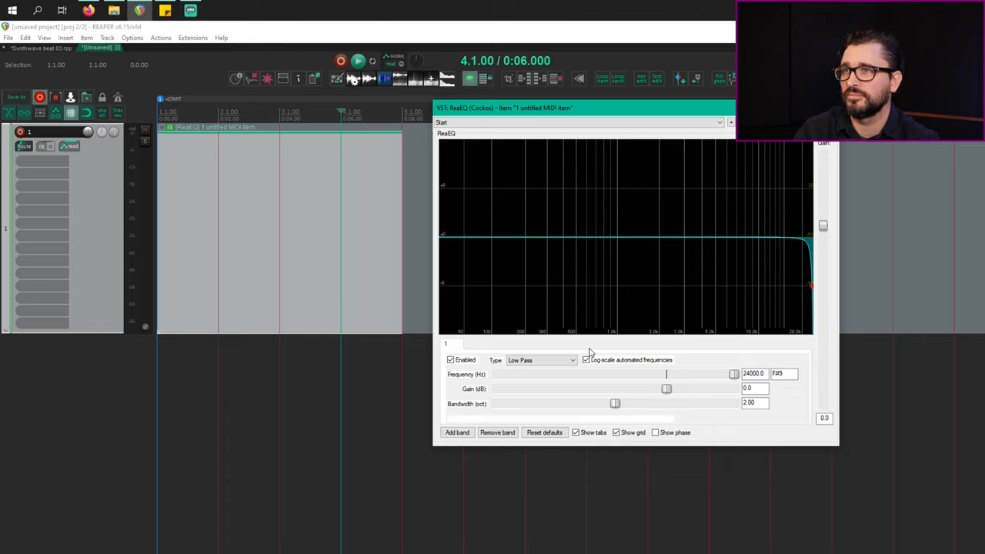
{"action": "mouse_move", "coordinate": [699, 379]}
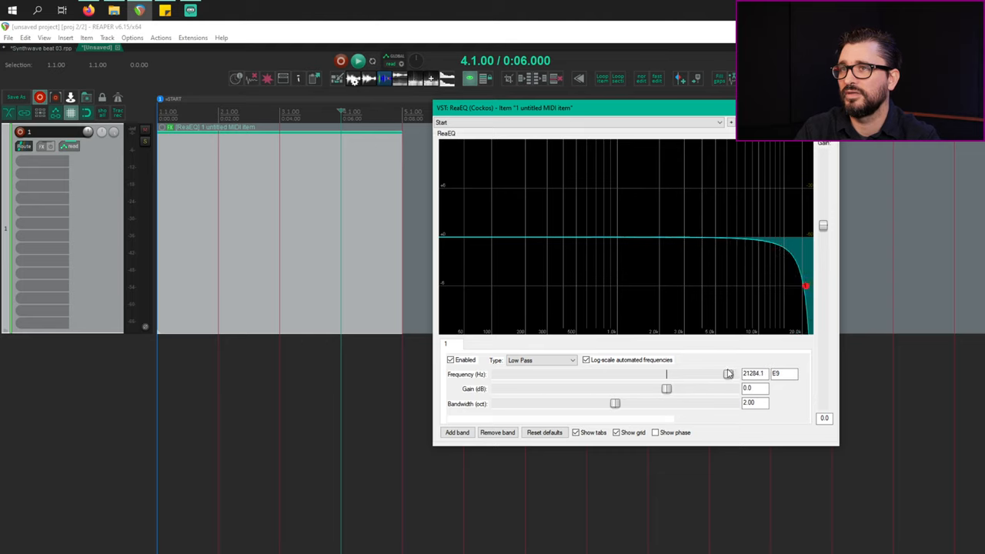
Show a take envelope for the ReaEQ low-pass Frequency parameter and dismiss the EQ window
{"action": "left_click_drag", "start_coordinate": [726, 374], "coordinate": [732, 373]}
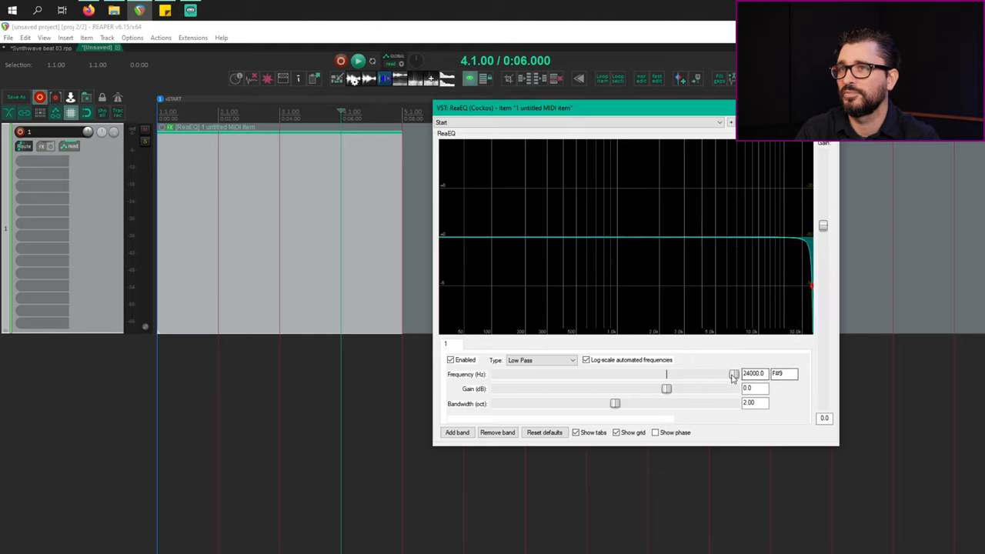
{"action": "right_click", "coordinate": [735, 374]}
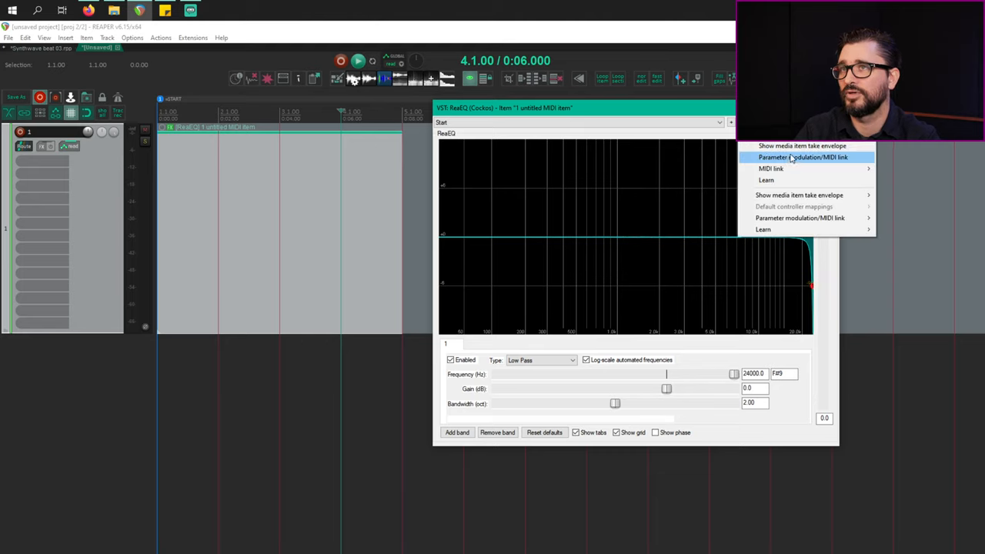
{"action": "mouse_move", "coordinate": [802, 145]}
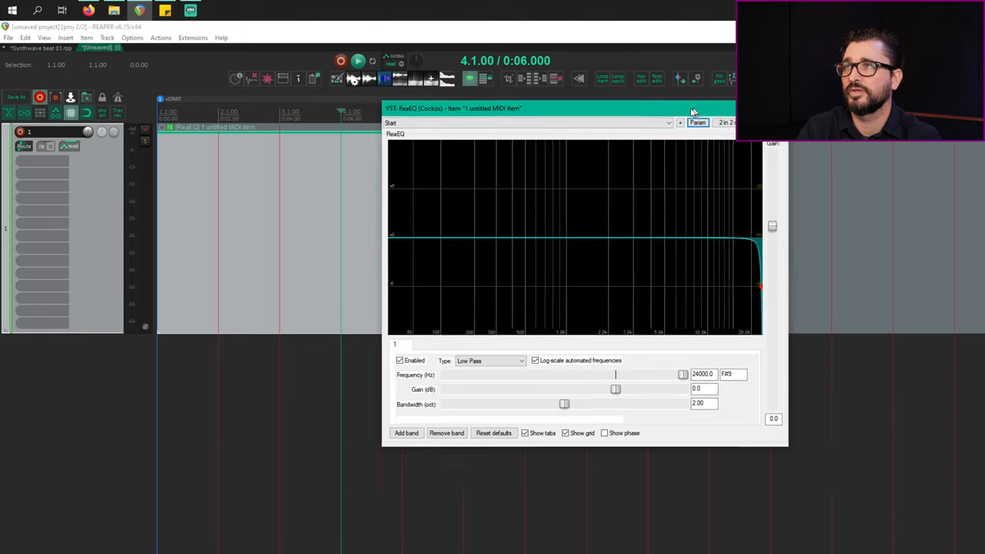
{"action": "left_click", "coordinate": [526, 124]}
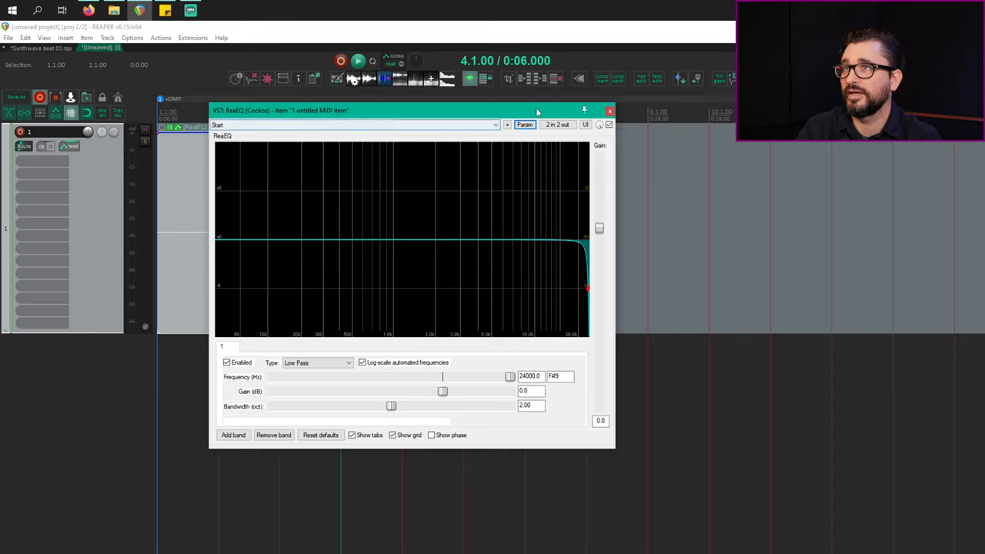
{"action": "left_click", "coordinate": [610, 111]}
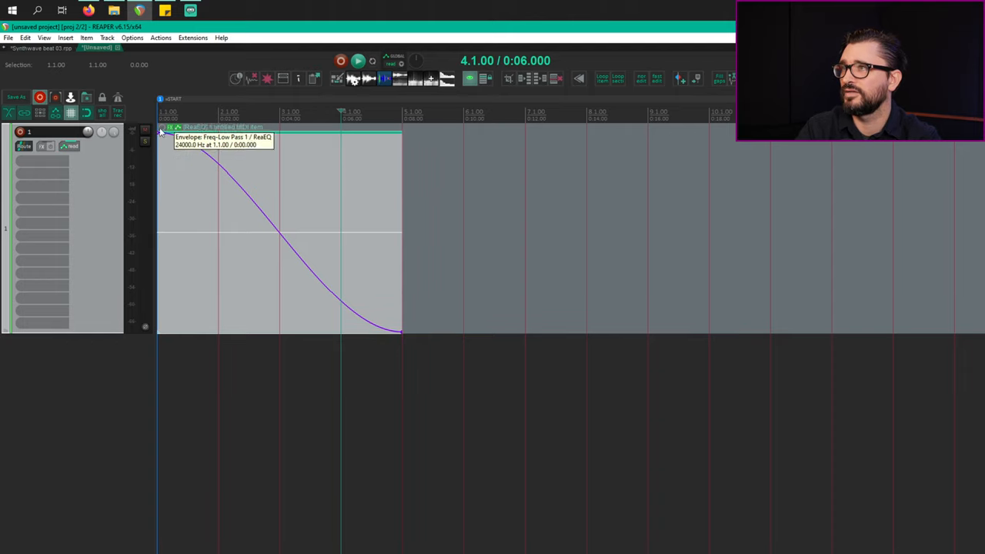
{"action": "mouse_move", "coordinate": [334, 280]}
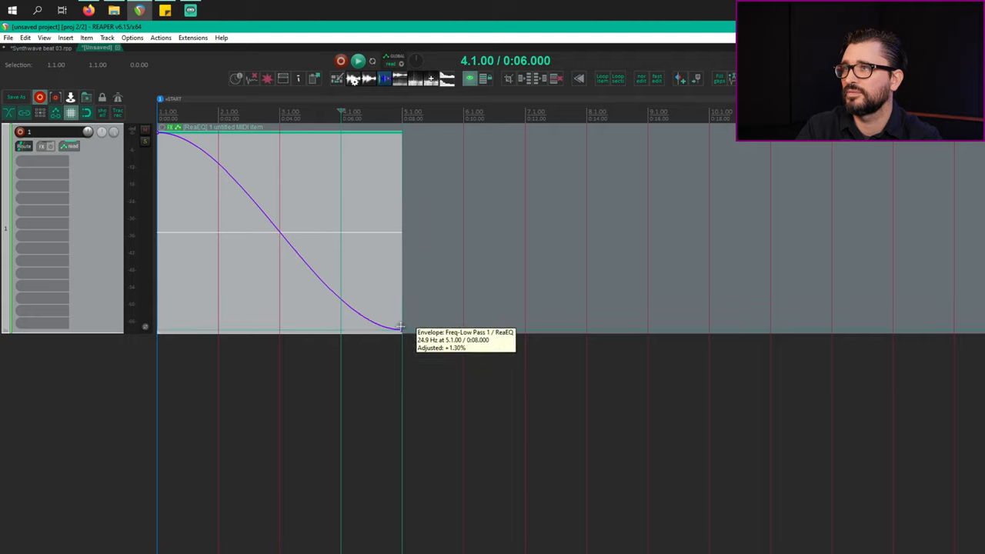
Raise the sweep's end point slightly and set the envelope points to Linear shape
{"action": "left_click_drag", "start_coordinate": [400, 326], "coordinate": [400, 280]}
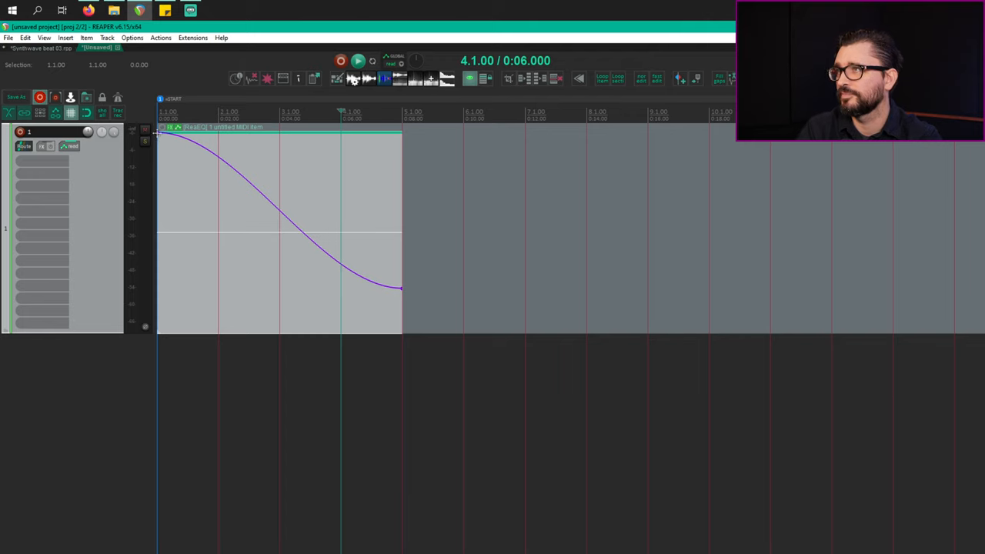
{"action": "right_click", "coordinate": [157, 135]}
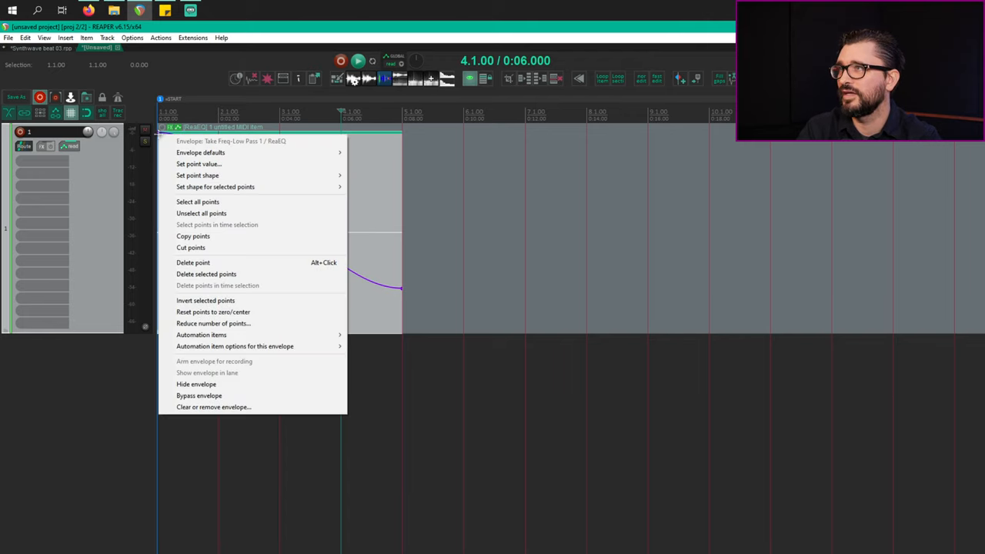
{"action": "mouse_move", "coordinate": [198, 164]}
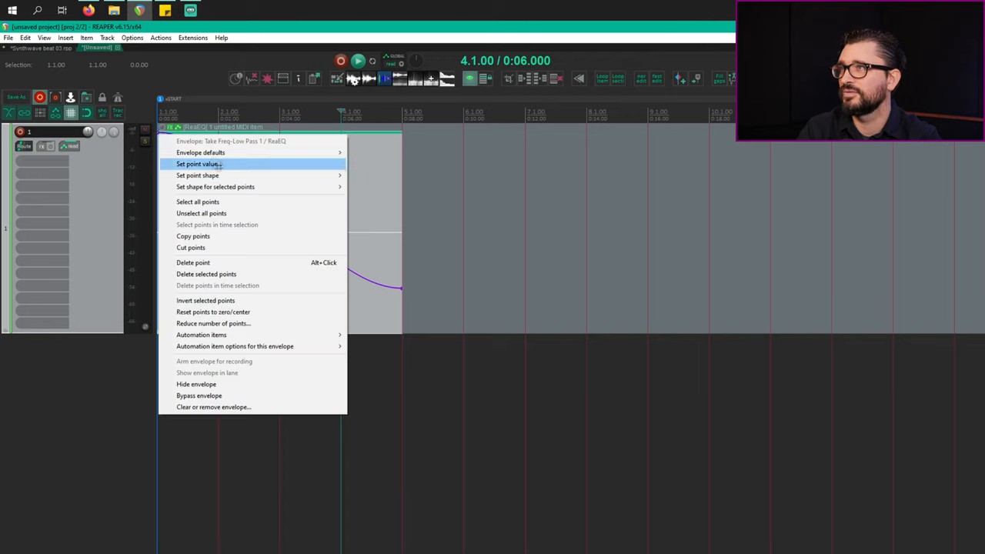
{"action": "mouse_move", "coordinate": [197, 176]}
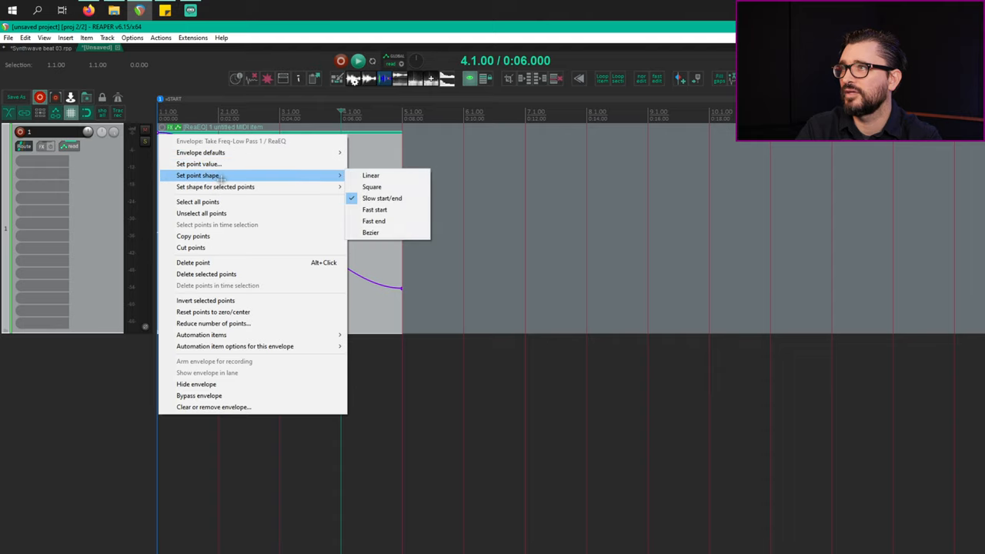
{"action": "left_click", "coordinate": [371, 176]}
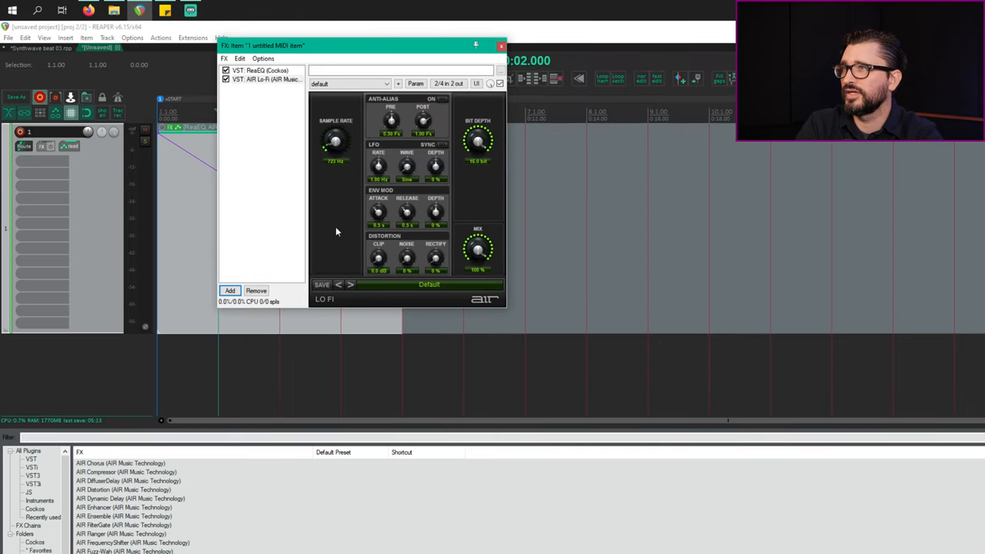
Show the AIR Lo-Fi Sample Rate parameter as a take envelope on the item
{"action": "left_click_drag", "start_coordinate": [362, 46], "coordinate": [428, 94]}
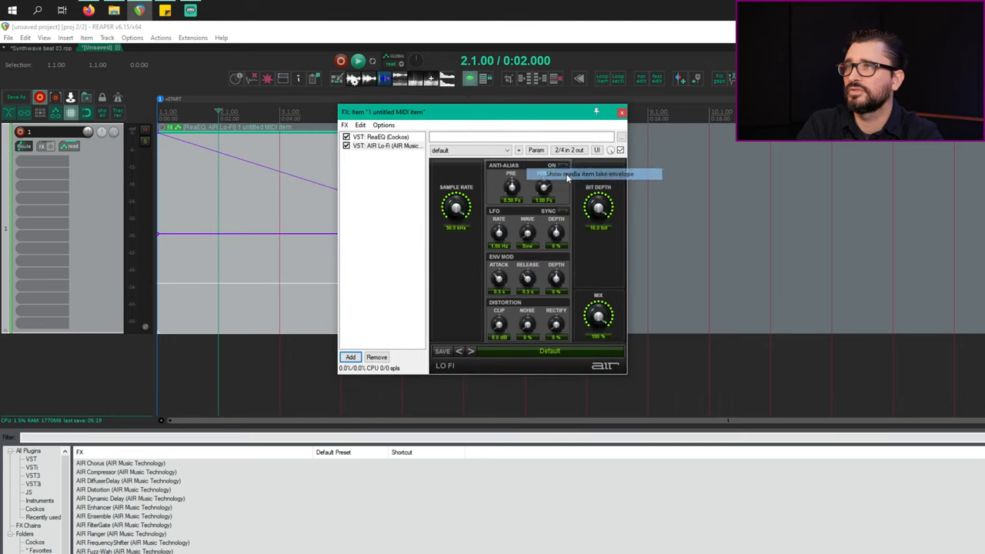
{"action": "left_click", "coordinate": [621, 113]}
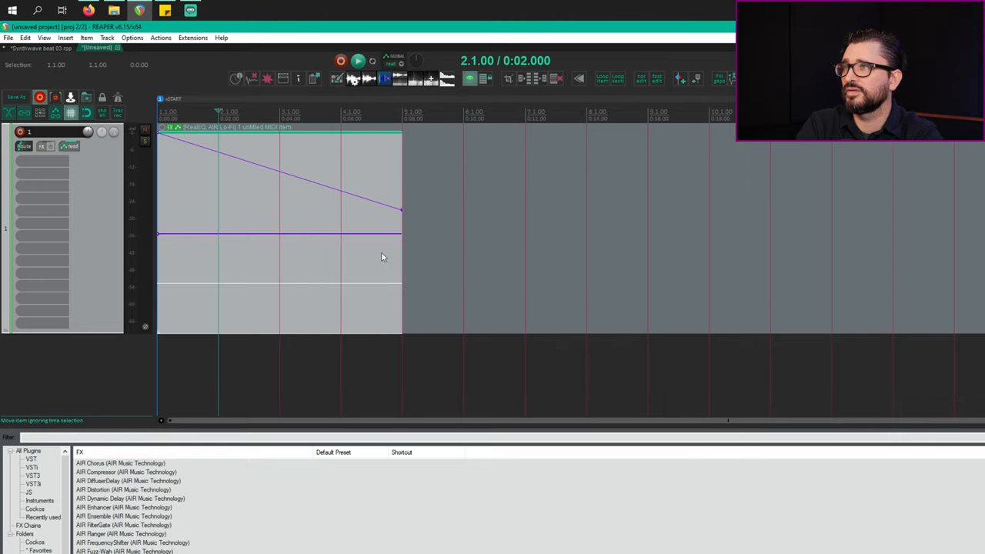
{"action": "mouse_move", "coordinate": [342, 234]}
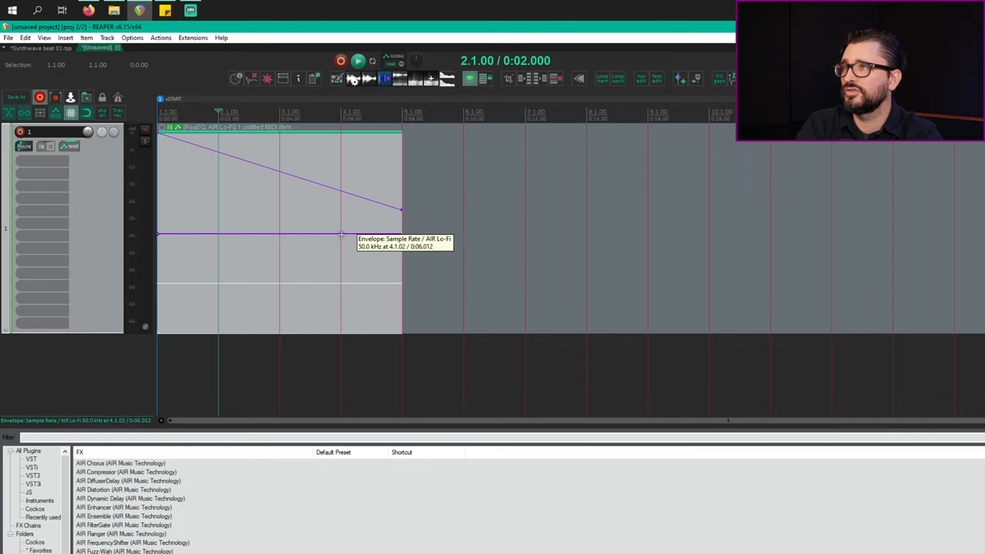
Pull the Sample Rate envelope down to a lower value at bar 4 so it holds there afterwards
{"action": "left_click_drag", "start_coordinate": [342, 232], "coordinate": [341, 302]}
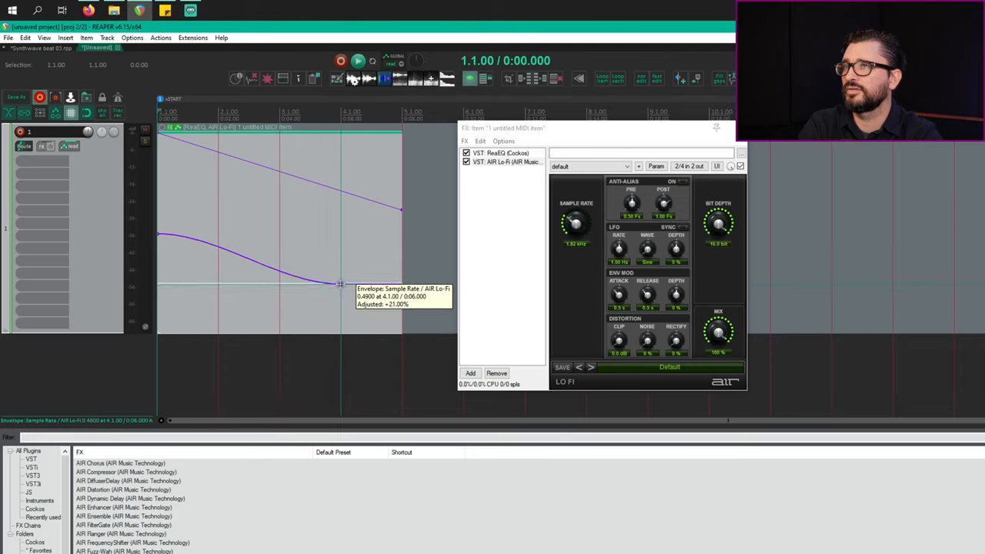
{"action": "left_click_drag", "start_coordinate": [340, 283], "coordinate": [340, 291]}
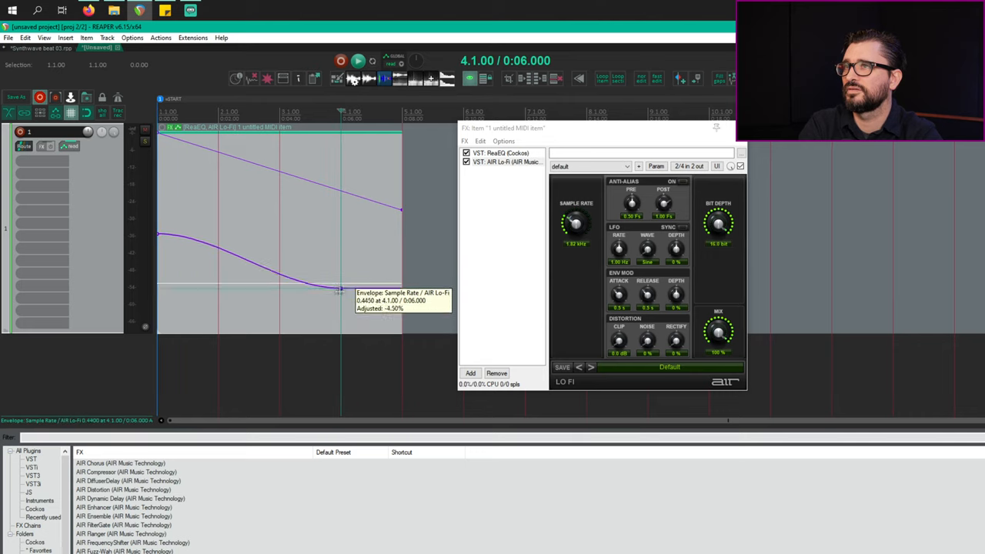
{"action": "left_click_drag", "start_coordinate": [339, 291], "coordinate": [157, 237]}
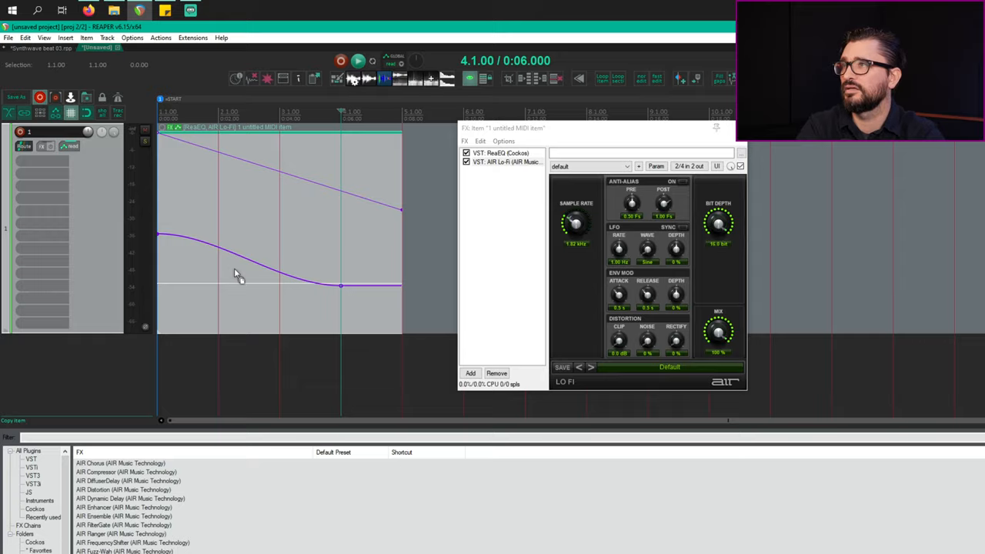
{"action": "left_click", "coordinate": [43, 37]}
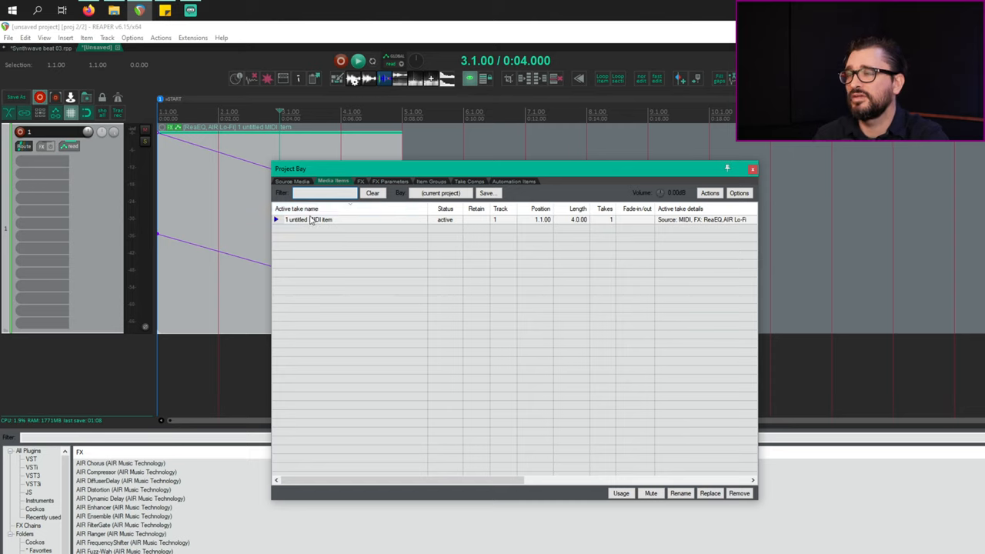
{"action": "mouse_move", "coordinate": [400, 234]}
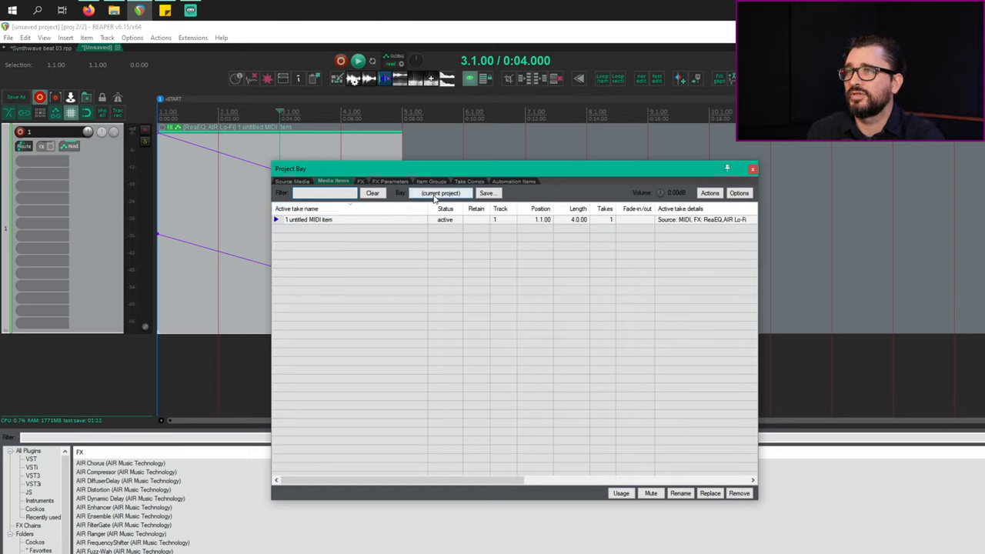
Select the untitled MIDI item in the Project Bay's media items and move the window right
{"action": "left_click", "coordinate": [440, 192]}
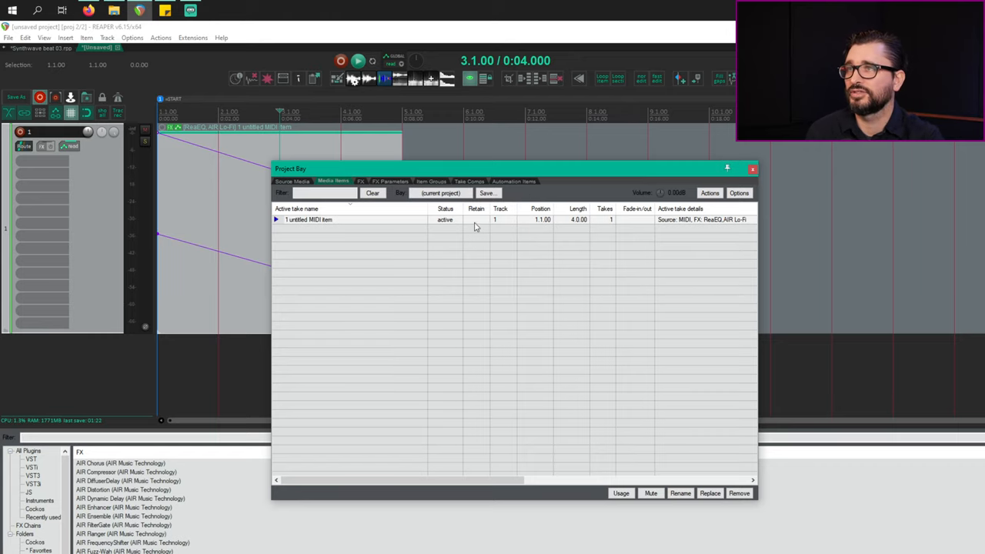
{"action": "left_click_drag", "start_coordinate": [290, 168], "coordinate": [501, 163]}
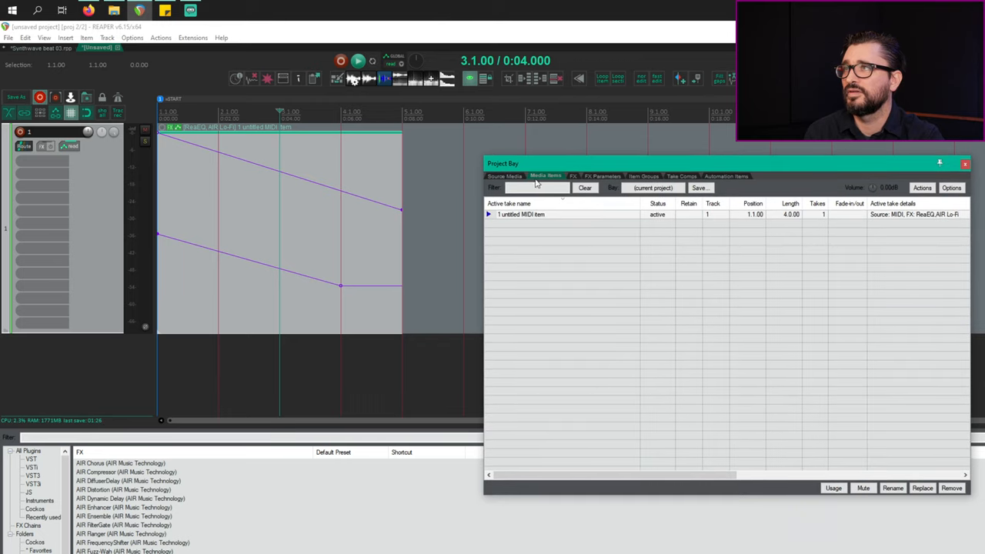
{"action": "mouse_move", "coordinate": [480, 218]}
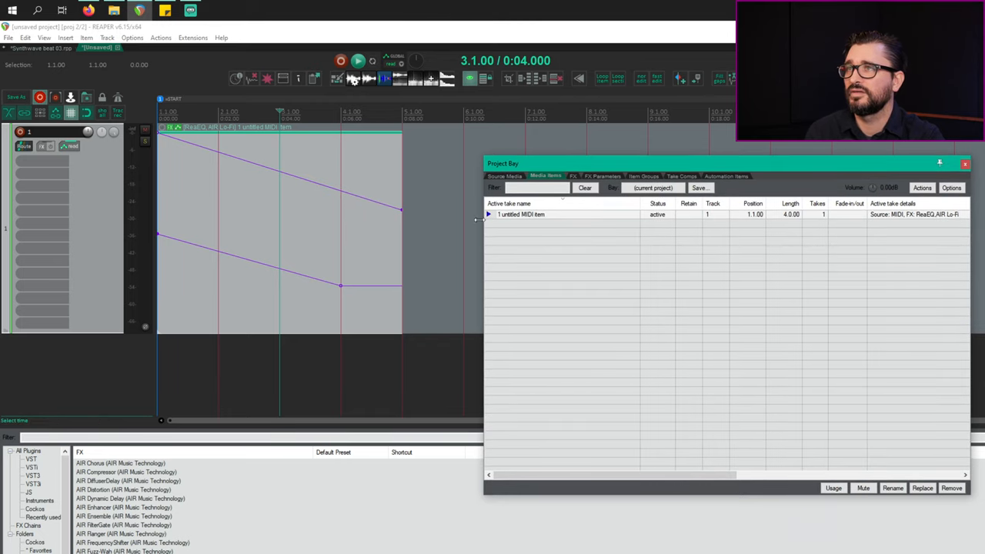
Save all bay items as a new project bay named Effects
{"action": "left_click", "coordinate": [699, 188]}
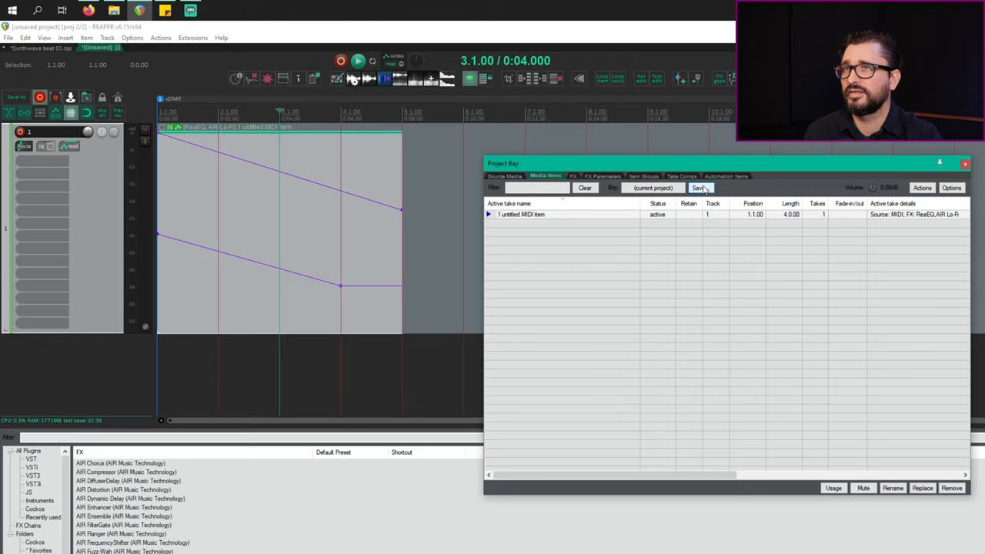
{"action": "left_click", "coordinate": [700, 188]}
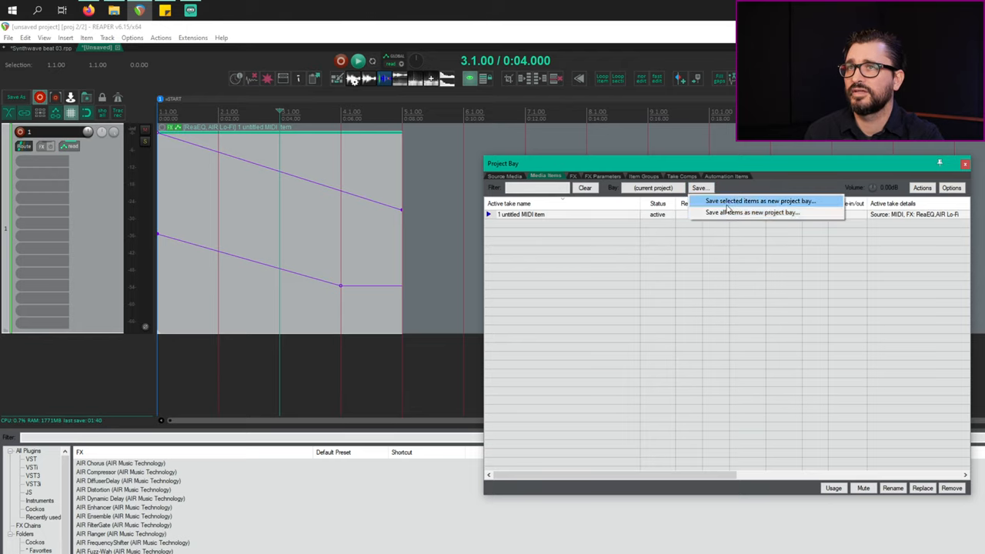
{"action": "mouse_move", "coordinate": [751, 213]}
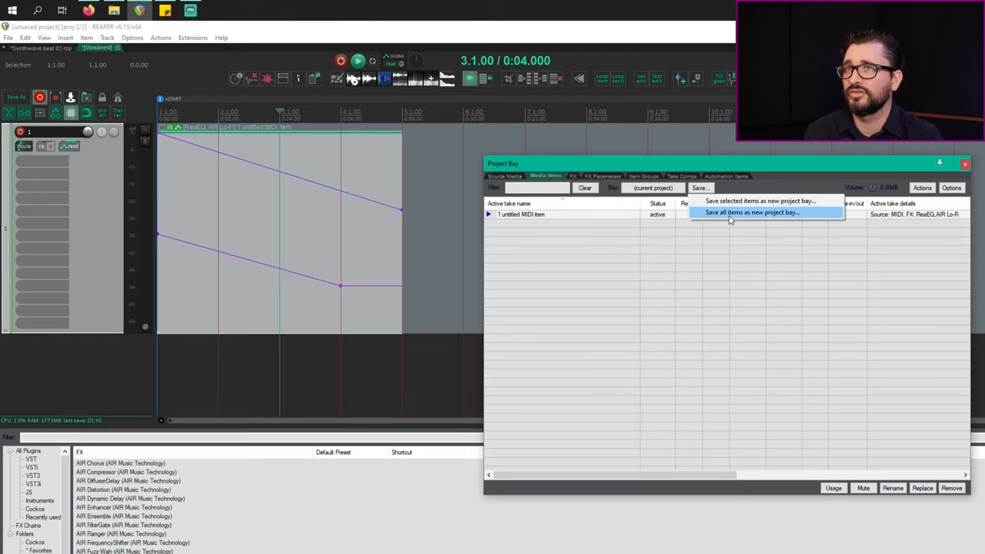
{"action": "left_click", "coordinate": [751, 212]}
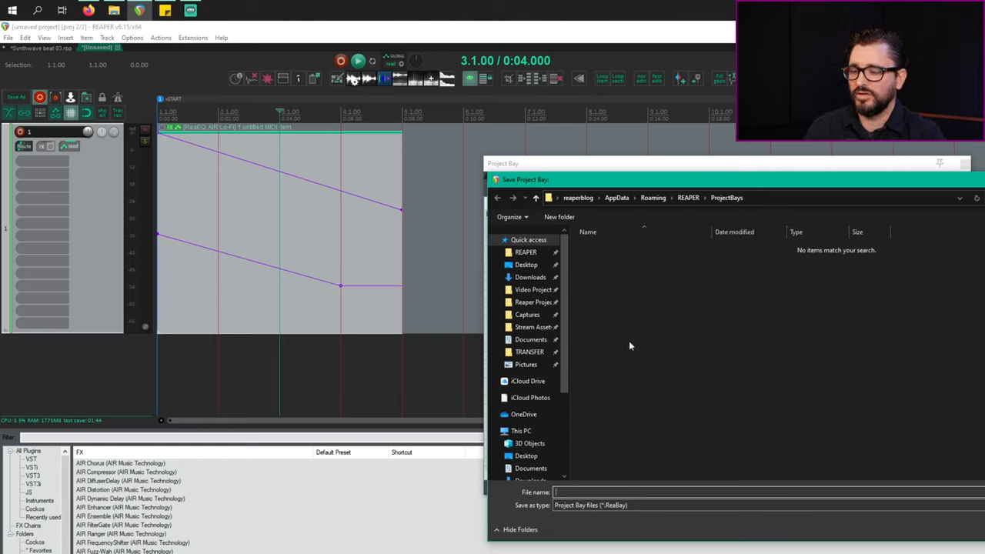
{"action": "type", "text": "E"}
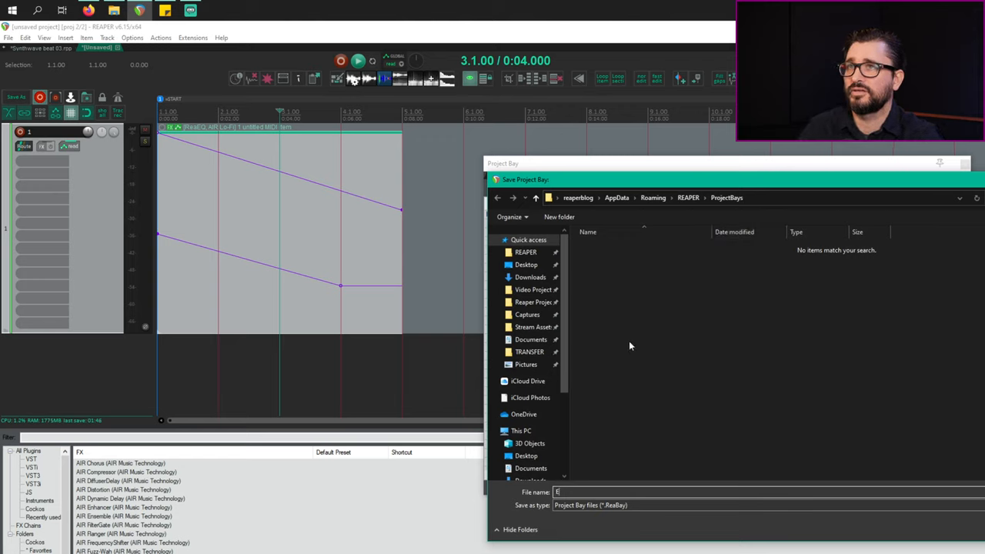
{"action": "type", "text": "Effects"}
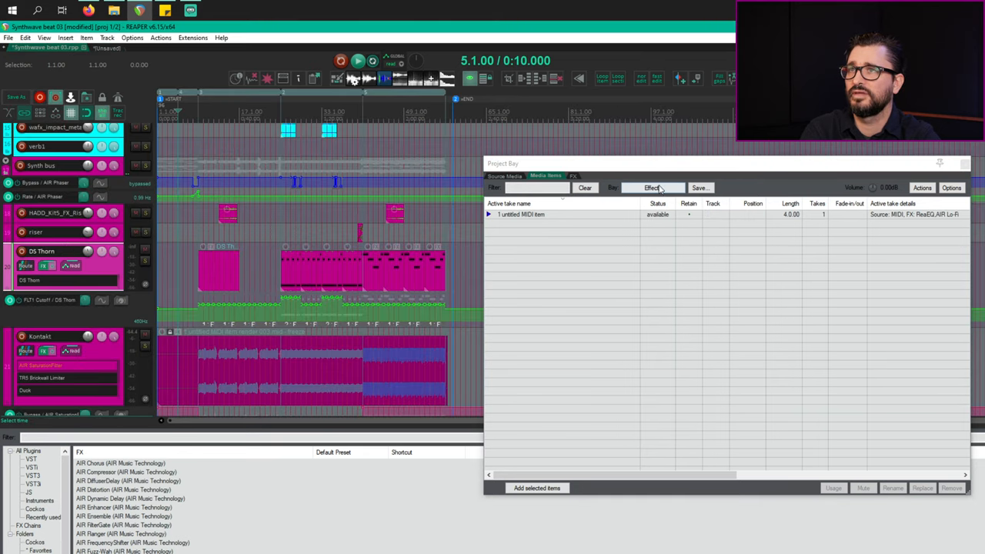
Rename the untitled MIDI item's active take in the Effects bay to 'Filter sweep 1'
{"action": "left_click", "coordinate": [652, 188]}
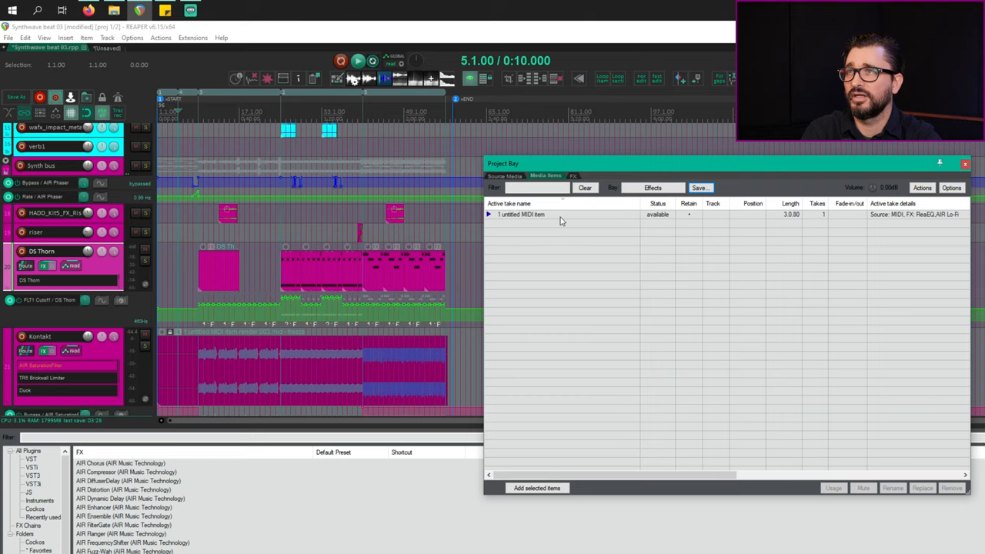
{"action": "left_click", "coordinate": [539, 214]}
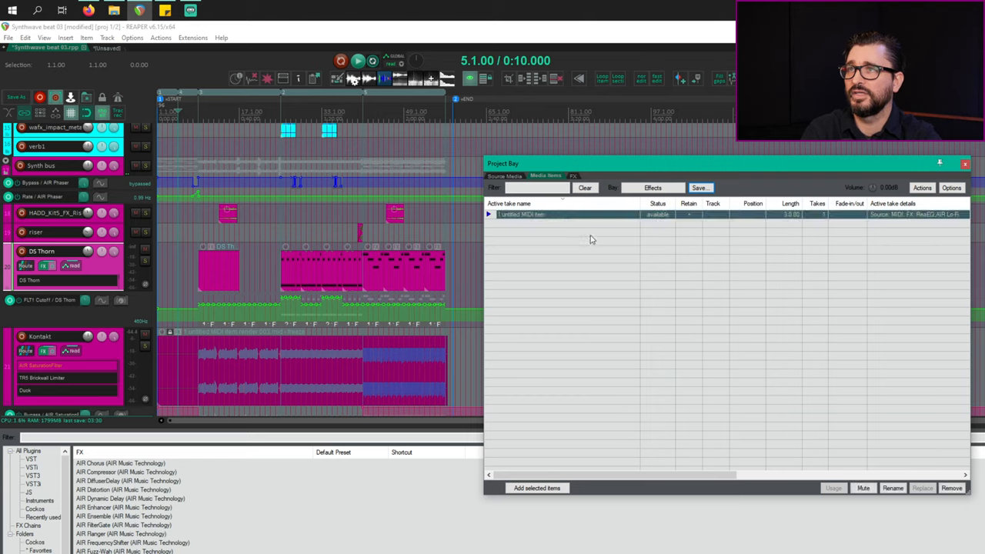
{"action": "right_click", "coordinate": [521, 214]}
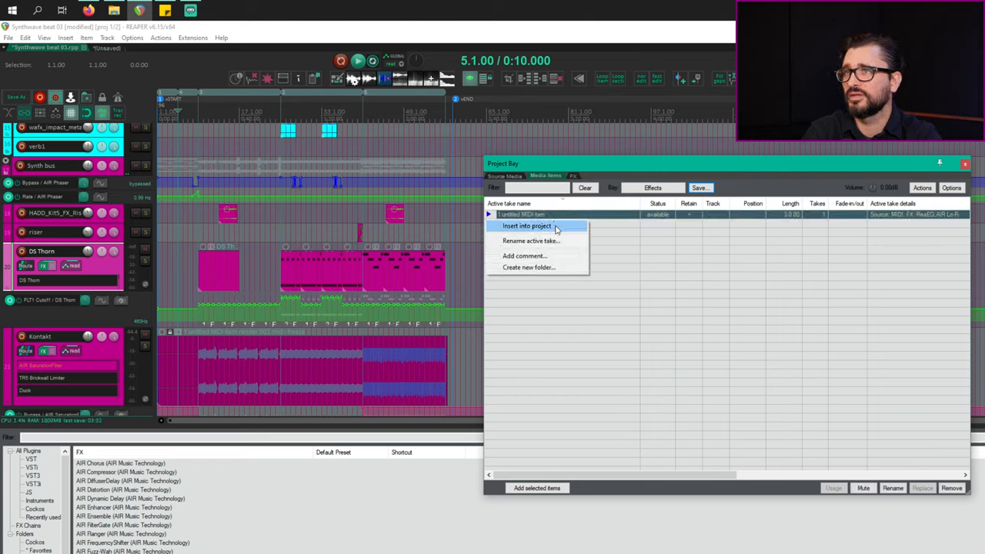
{"action": "left_click", "coordinate": [531, 240]}
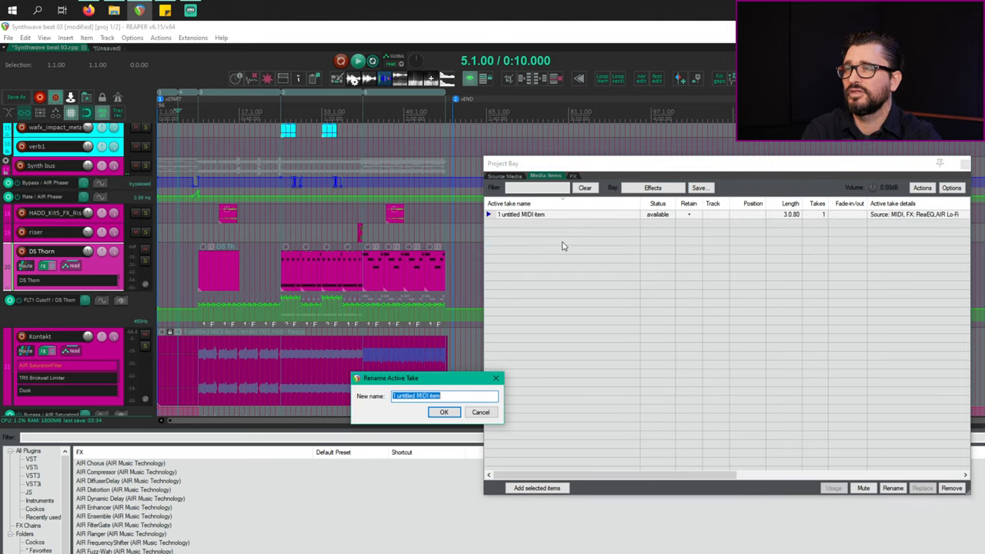
{"action": "type", "text": "Filter sweep"}
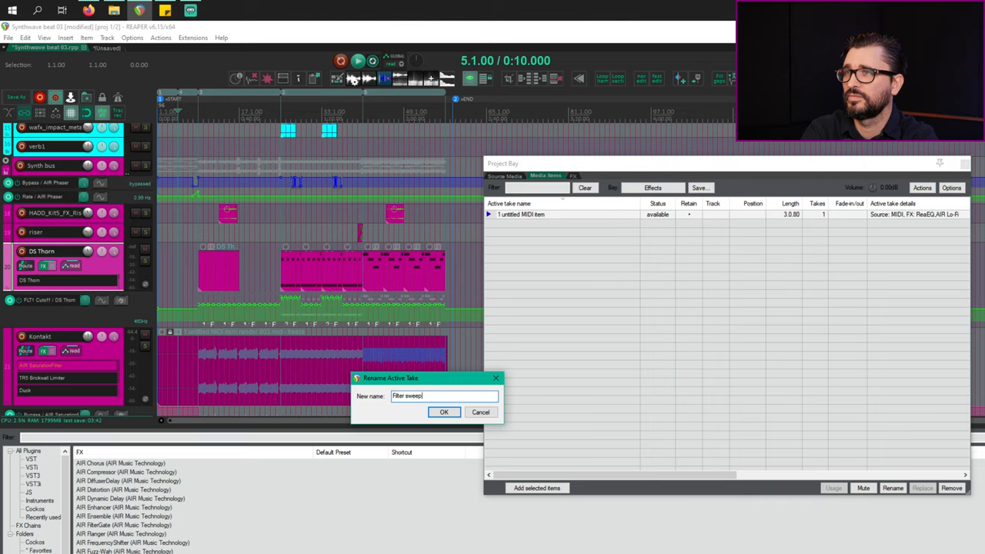
{"action": "left_click", "coordinate": [444, 413]}
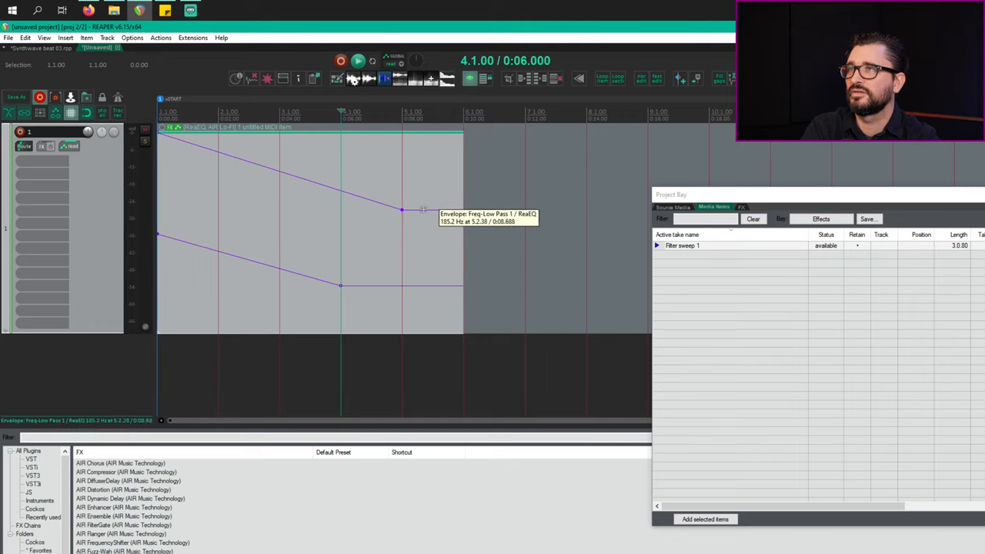
Drag the low-pass frequency envelope points near bar 5 into a sharp vertical jump back up
{"action": "left_click_drag", "start_coordinate": [401, 210], "coordinate": [402, 191]}
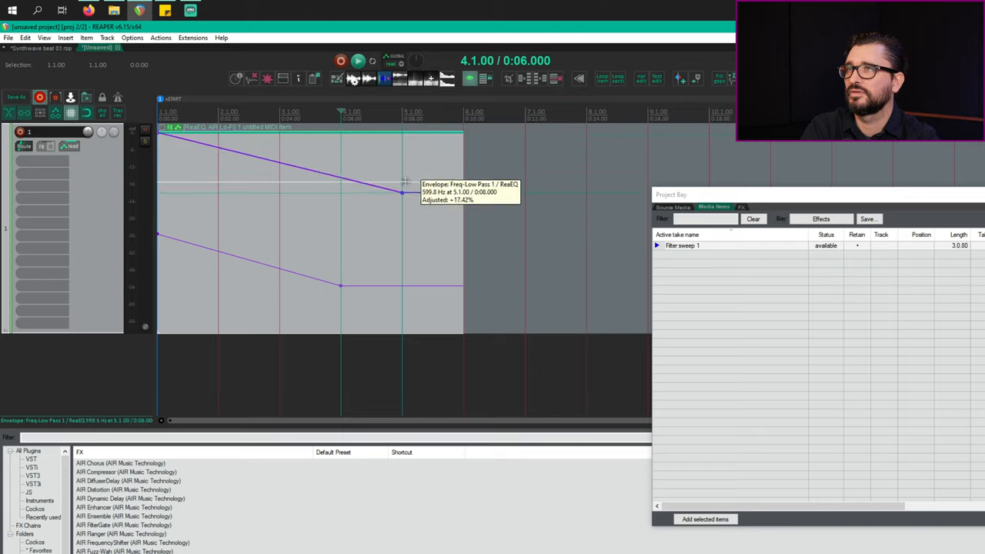
{"action": "left_click_drag", "start_coordinate": [403, 191], "coordinate": [403, 208]}
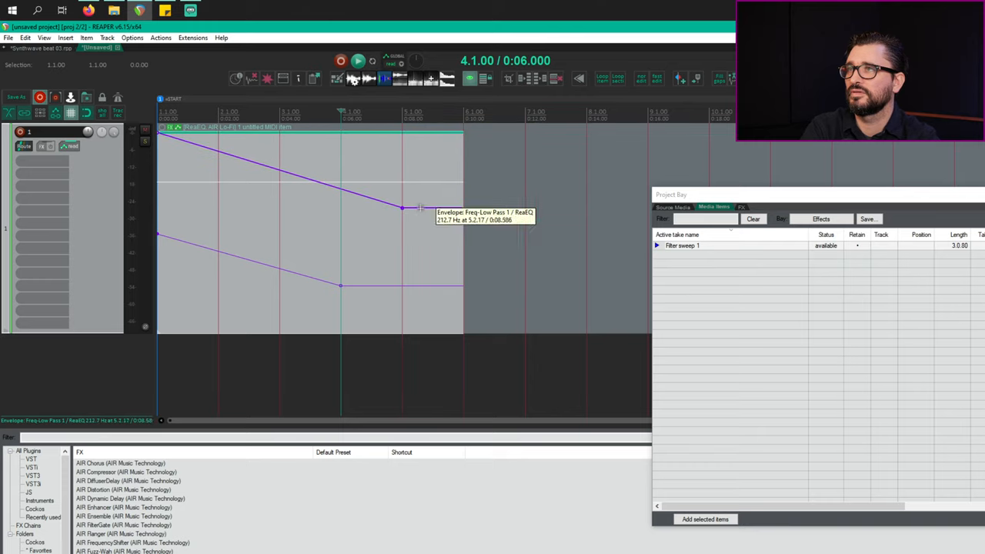
{"action": "left_click_drag", "start_coordinate": [402, 208], "coordinate": [400, 126]}
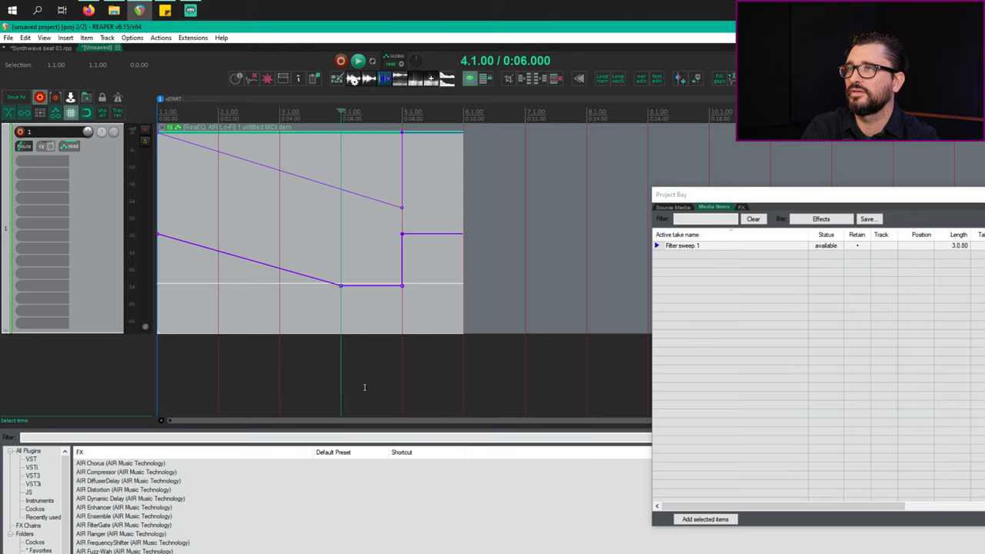
{"action": "mouse_move", "coordinate": [348, 302]}
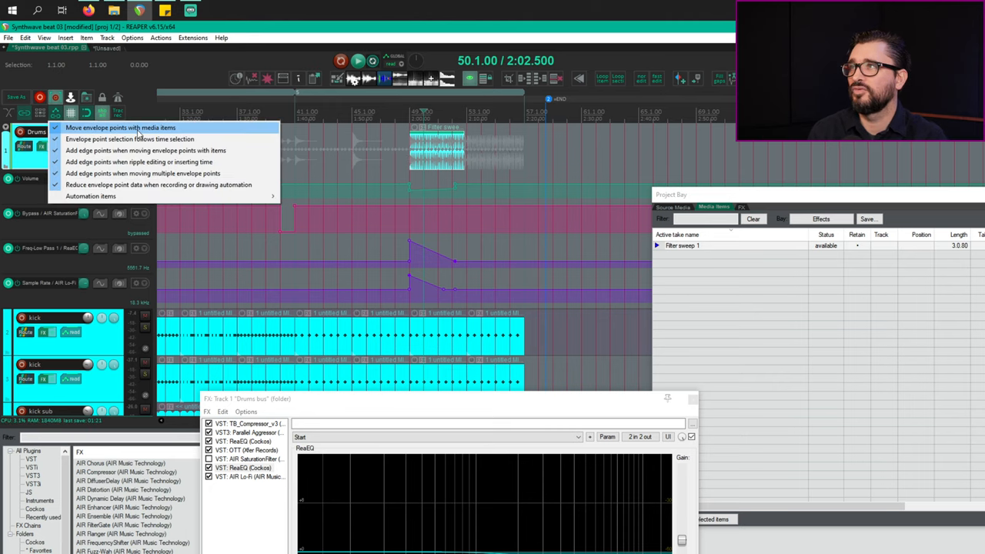
{"action": "mouse_move", "coordinate": [139, 128]}
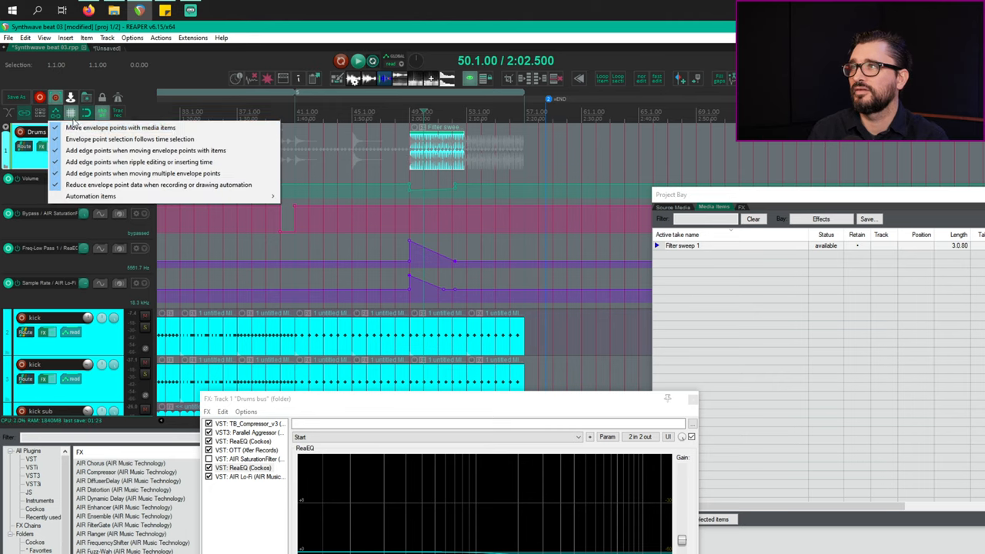
Enable Move envelope points with media items so the Drums bus sweeps follow their item
{"action": "left_click", "coordinate": [385, 249]}
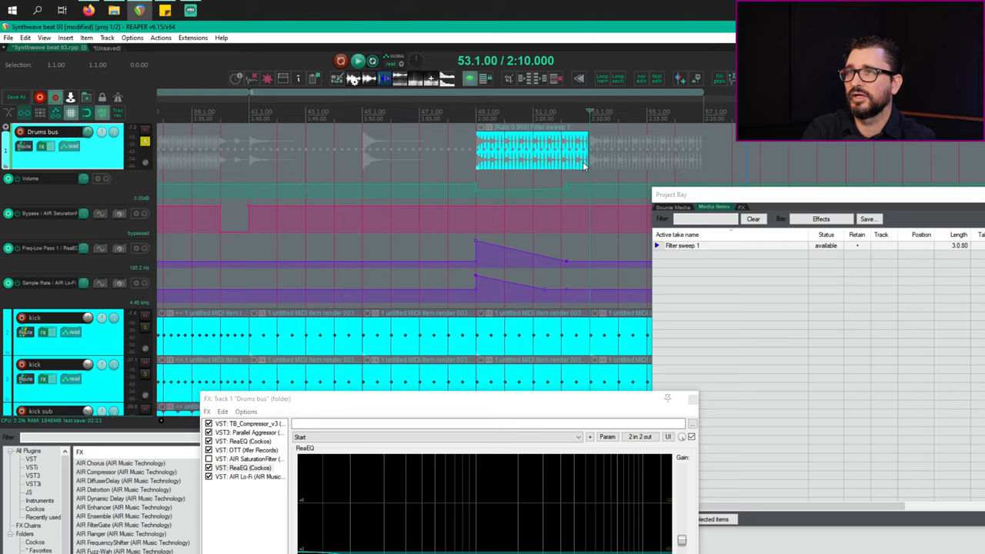
{"action": "mouse_move", "coordinate": [568, 262]}
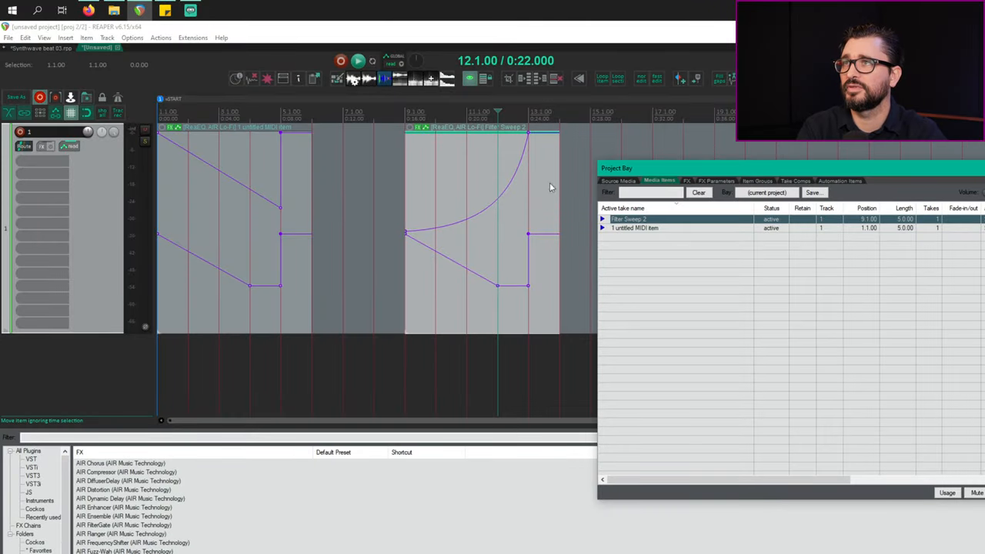
{"action": "mouse_move", "coordinate": [540, 191]}
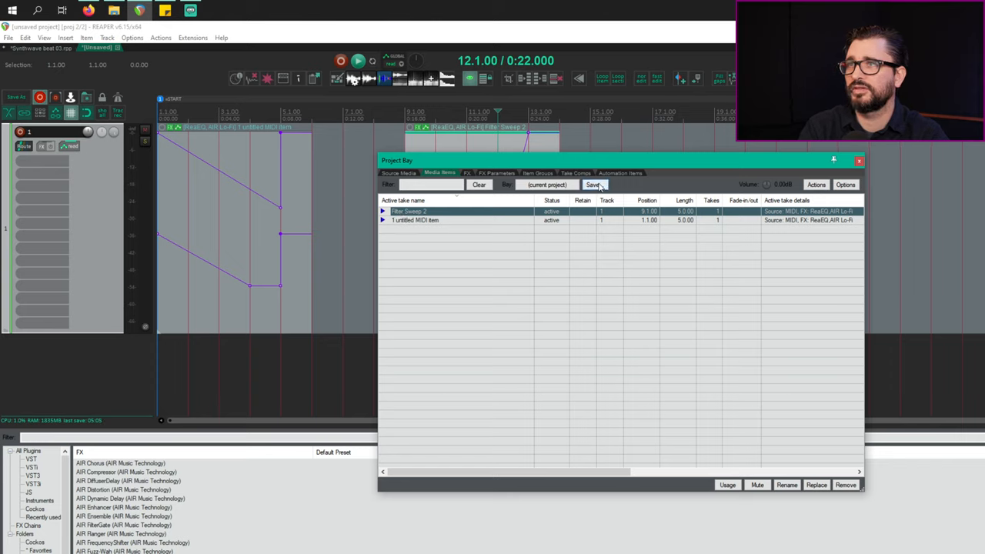
Merge Filter Sweep 2 into the Effects bay and switch the Project Bay to show Effects
{"action": "left_click", "coordinate": [594, 185]}
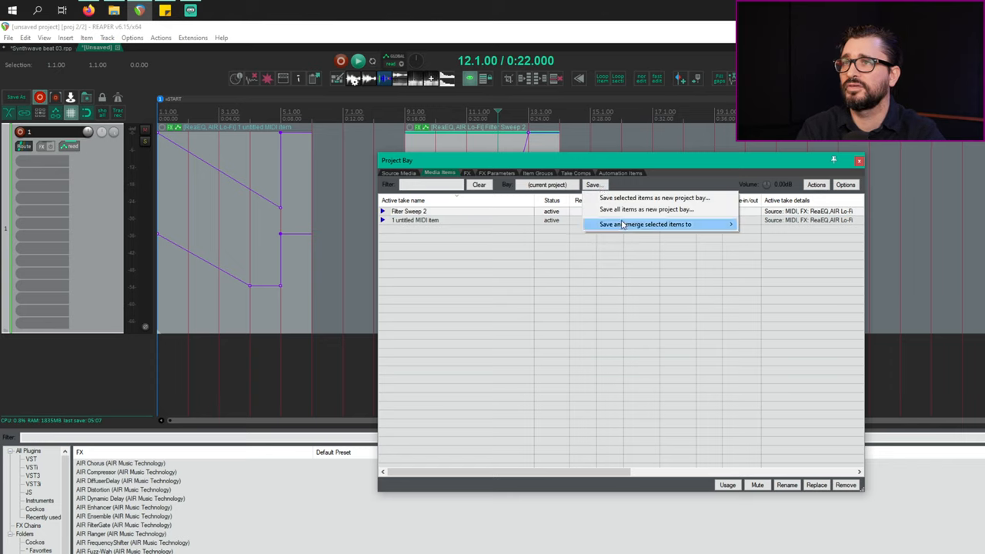
{"action": "mouse_move", "coordinate": [647, 225]}
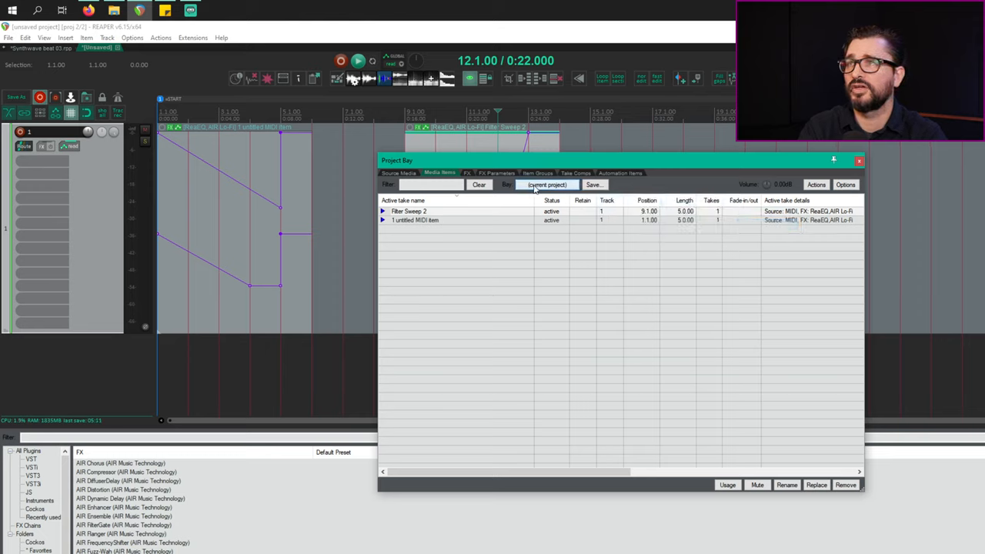
{"action": "left_click", "coordinate": [546, 185]}
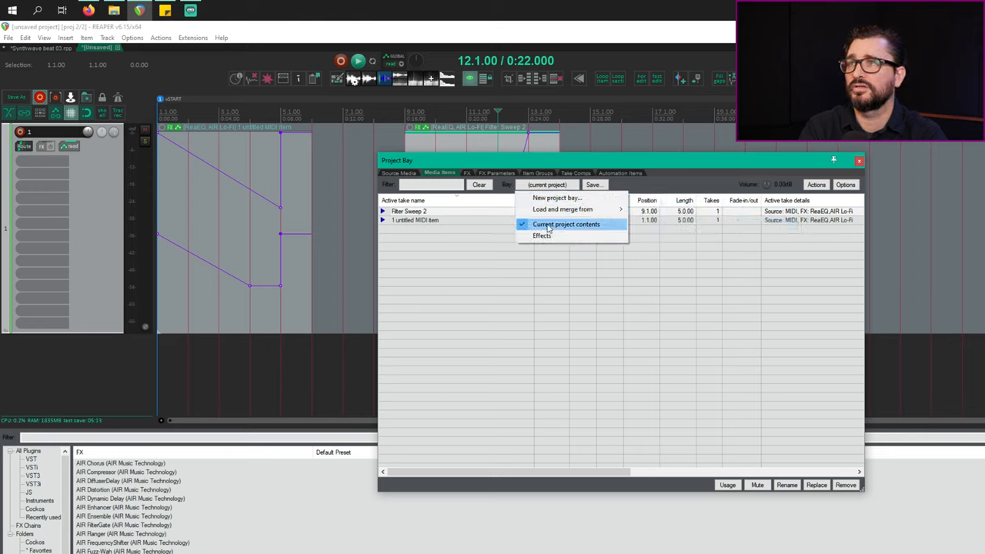
{"action": "left_click", "coordinate": [566, 224]}
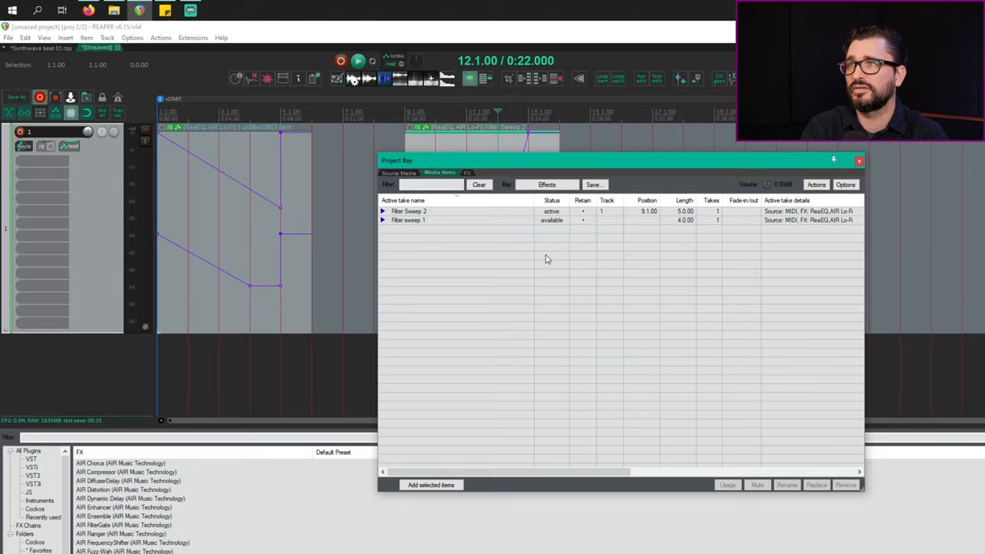